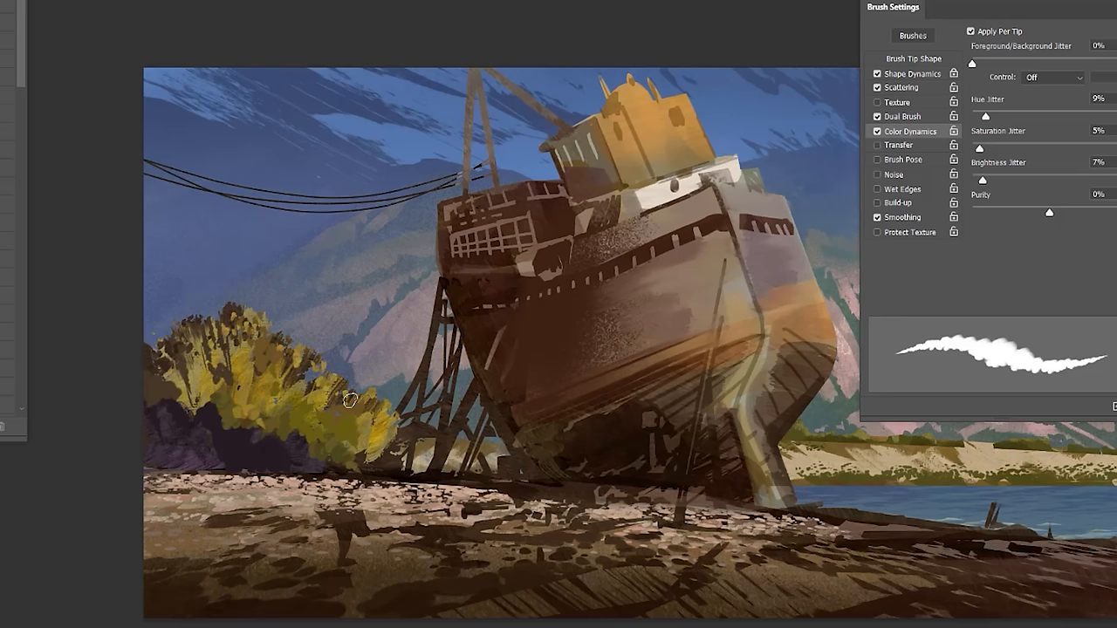
# Step: Lasso-select the area along the ground and cables beside the hull
pyautogui.moveTo(347, 399); pyautogui.dragTo(358, 440)
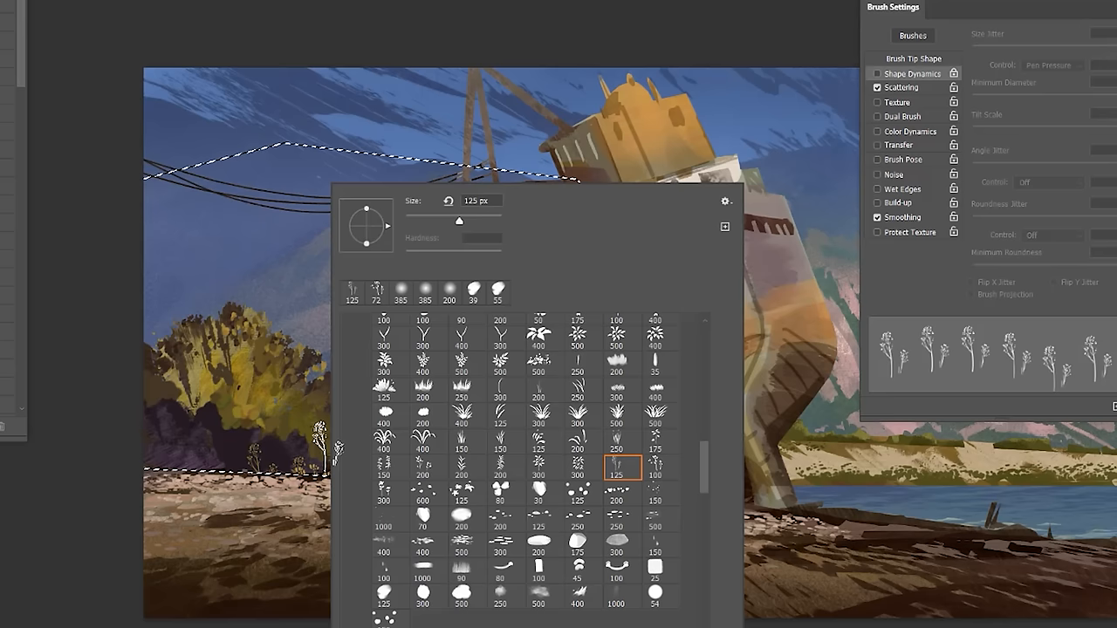
# Step: Choose the grass brush preset for painting tufts beneath the bush
pyautogui.click(622, 468)
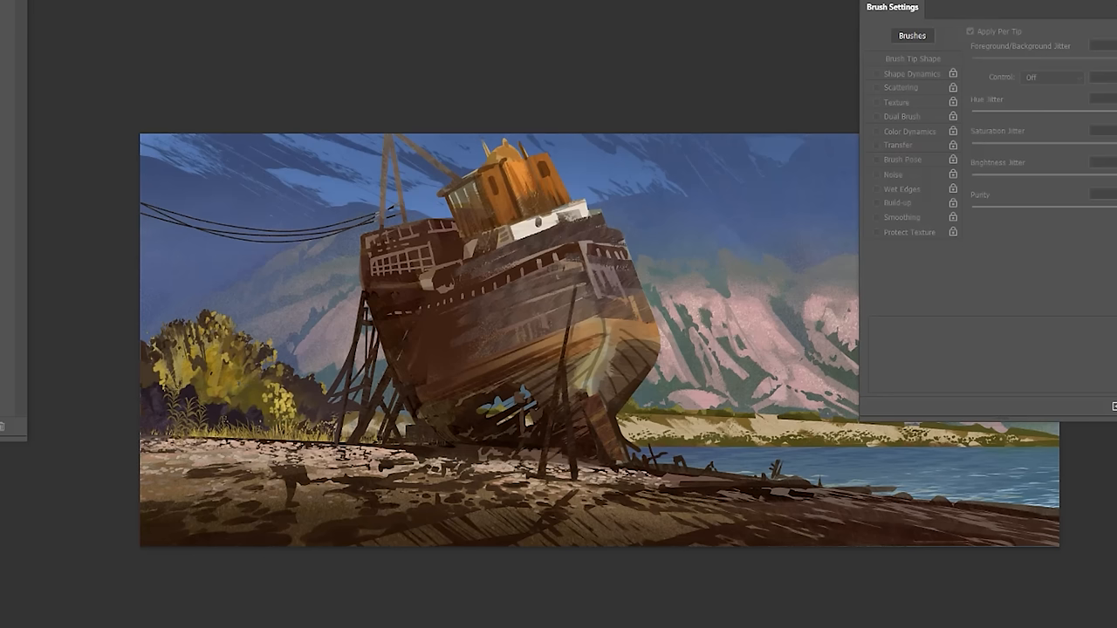
# Step: Outline a selection around the ship's upper deck and crane
pyautogui.moveTo(454, 192); pyautogui.dragTo(450, 293)
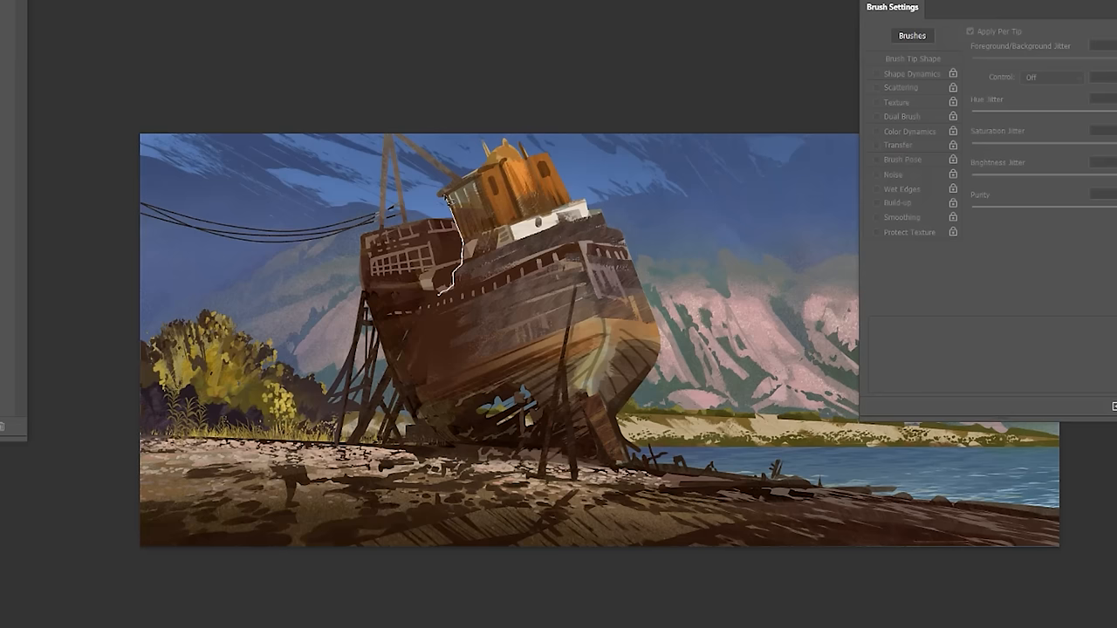
pyautogui.click(876, 73)
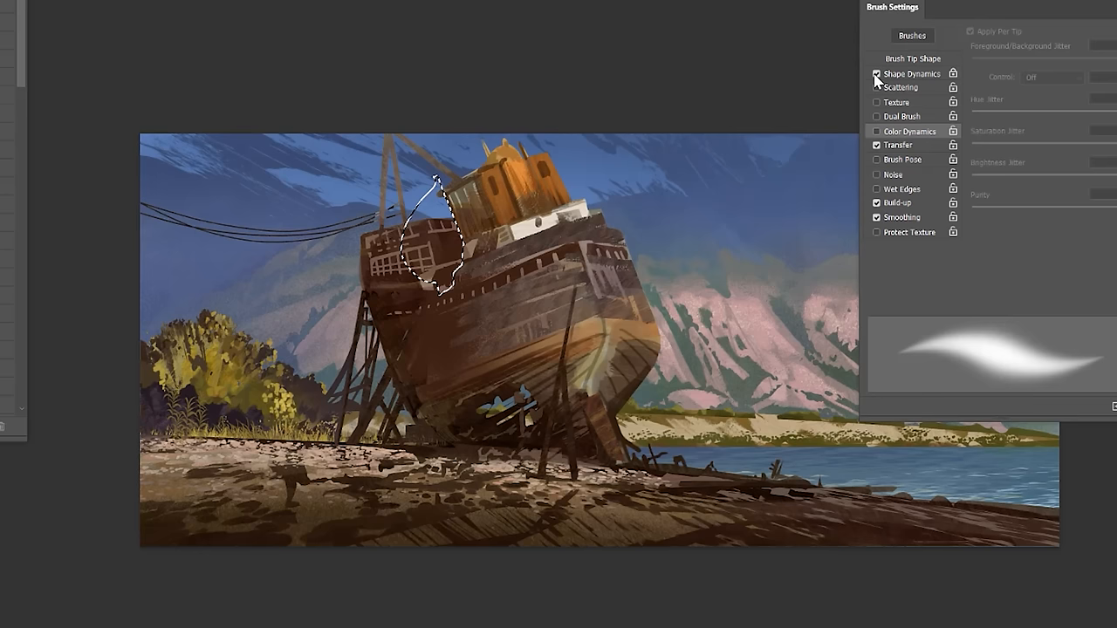
# Step: Adjust the brush's Shape Dynamics in Brush Settings
pyautogui.click(876, 73)
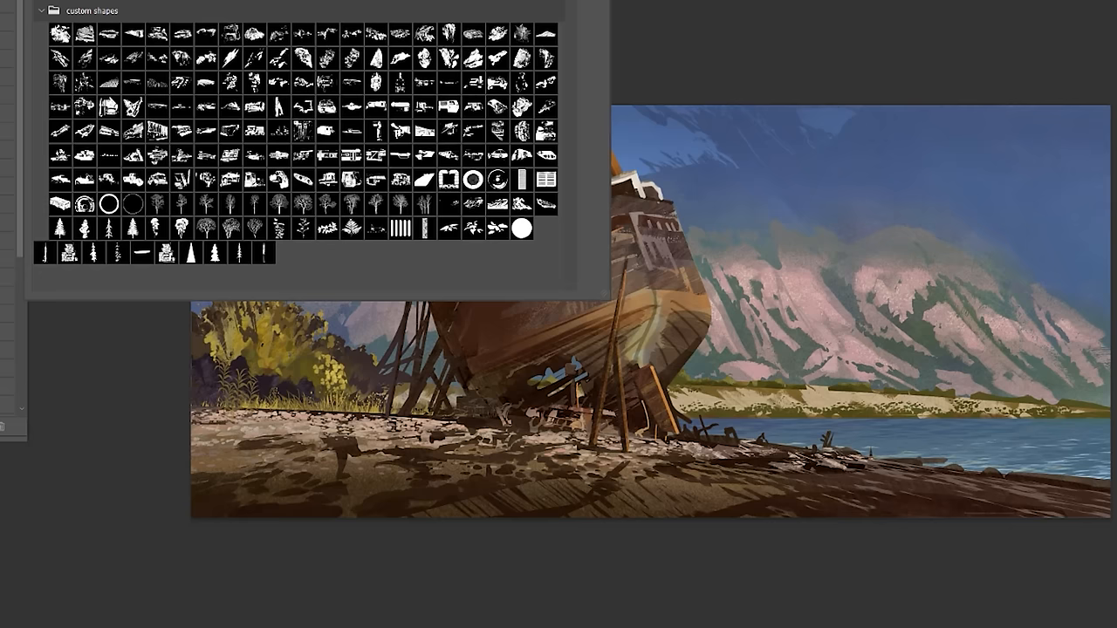
pyautogui.click(133, 109)
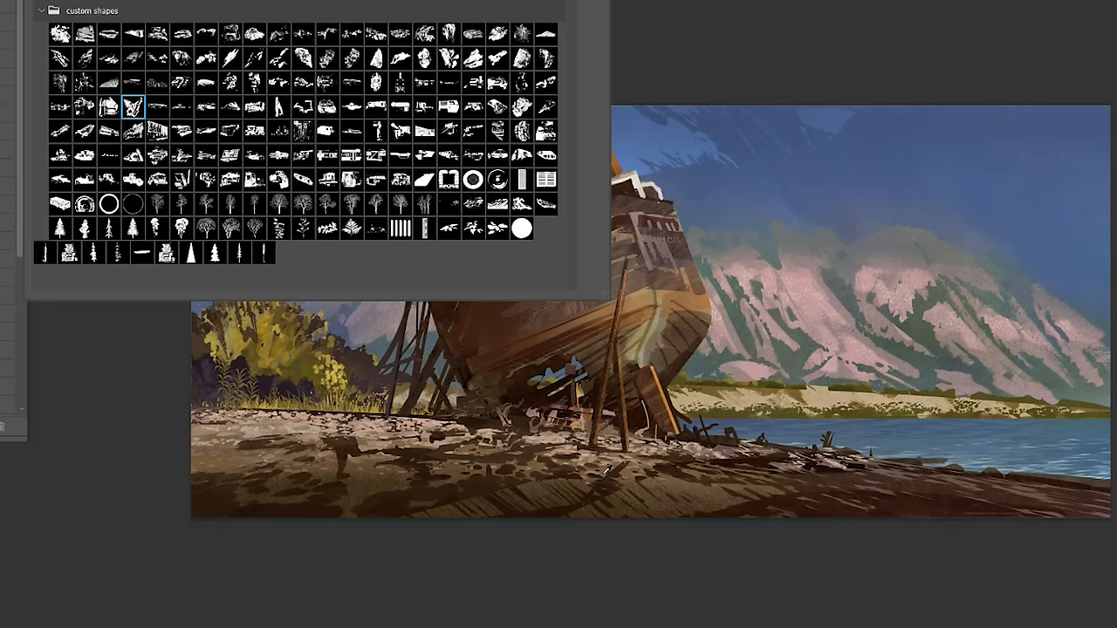